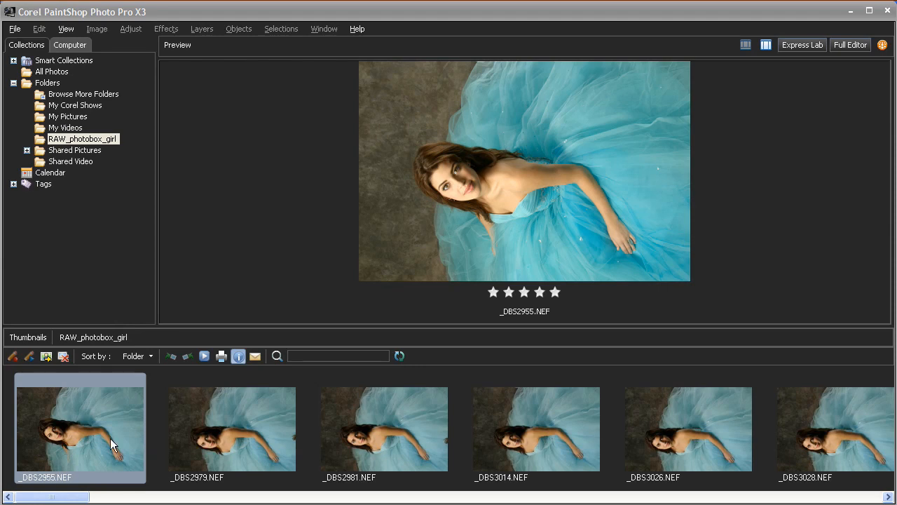
Select the _DBS2955.NEF portrait thumbnail in the RAW_photobox_girl folder for RAW editing.
{"action": "left_click", "coordinate": [850, 45]}
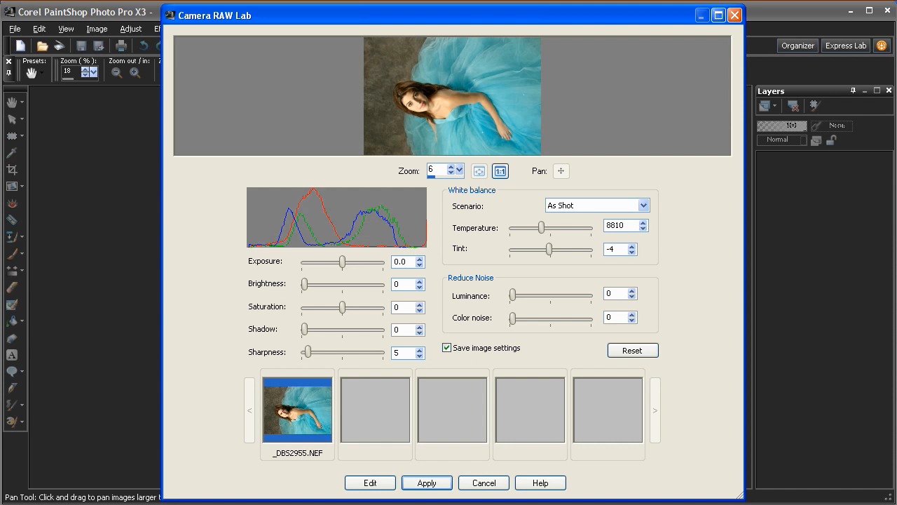
{"action": "mouse_move", "coordinate": [259, 417]}
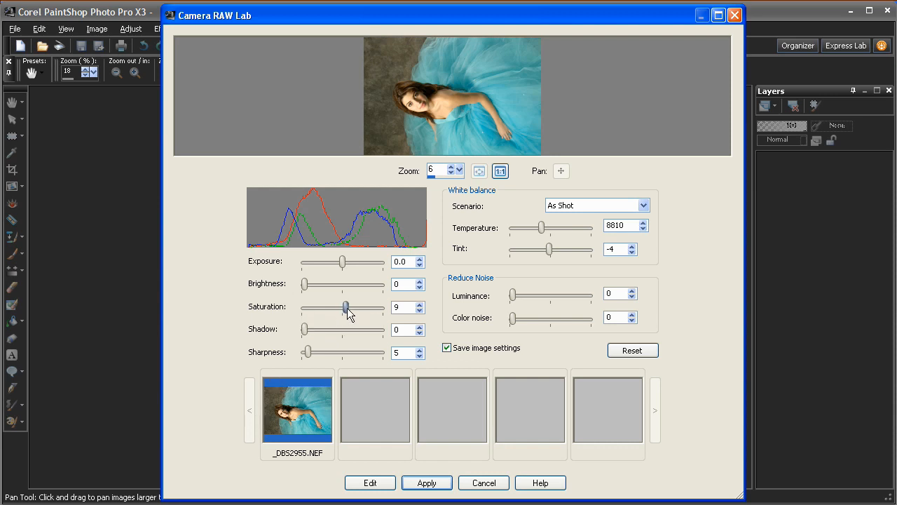
Set Saturation 31 and Shadow 18 in Camera RAW Lab and apply them to the portrait.
{"action": "left_click_drag", "start_coordinate": [345, 307], "coordinate": [353, 307]}
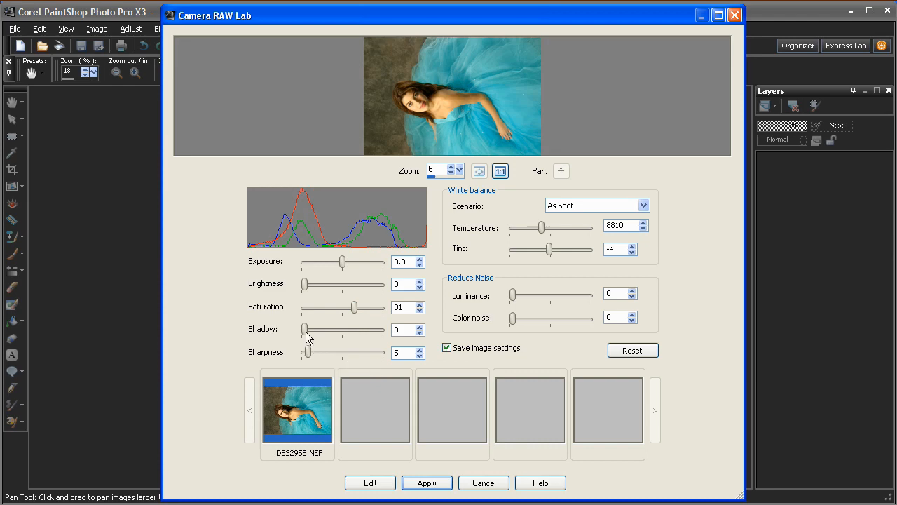
{"action": "left_click_drag", "start_coordinate": [305, 329], "coordinate": [317, 329]}
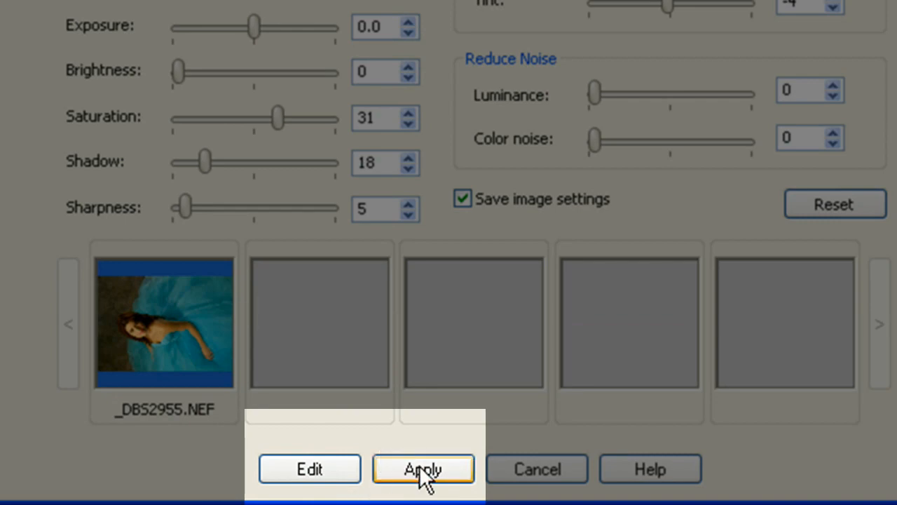
{"action": "left_click", "coordinate": [423, 469]}
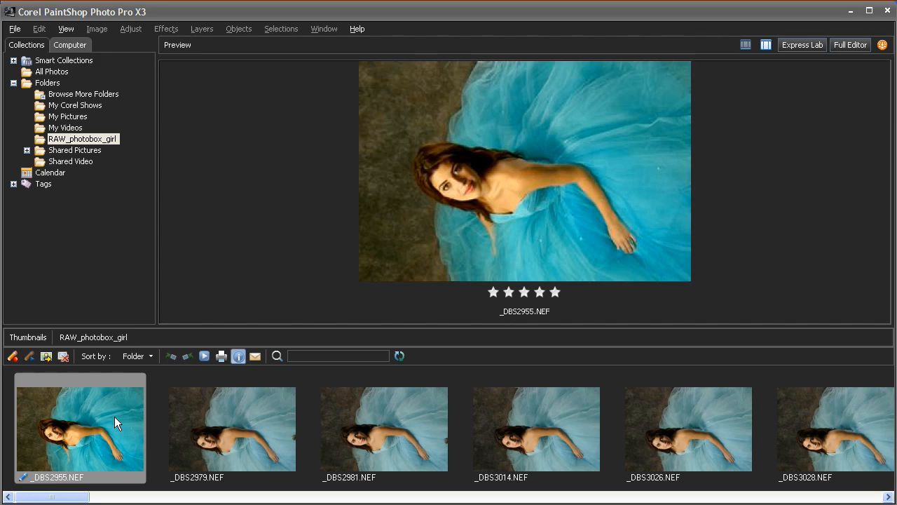
Capture the portrait's editing and batch-apply it to the other NEF thumbnails, confirming Batch Progress.
{"action": "right_click", "coordinate": [81, 428]}
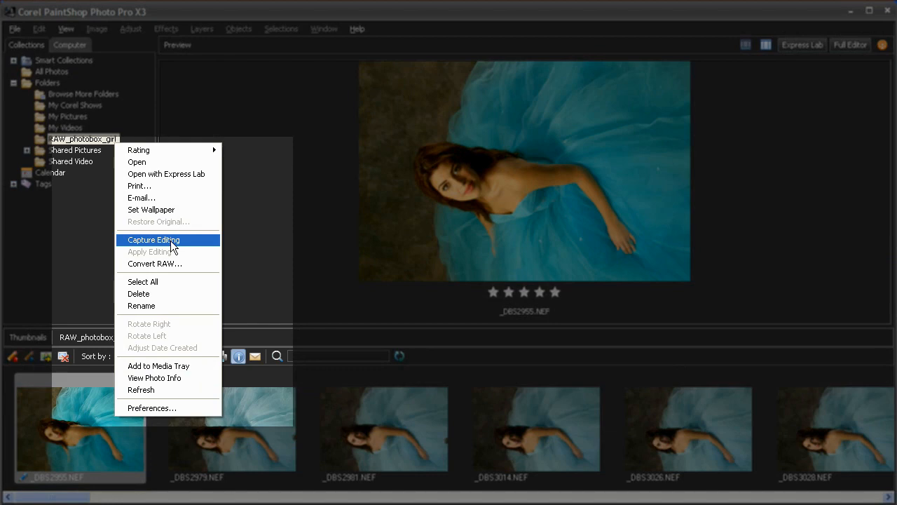
{"action": "left_click", "coordinate": [233, 428]}
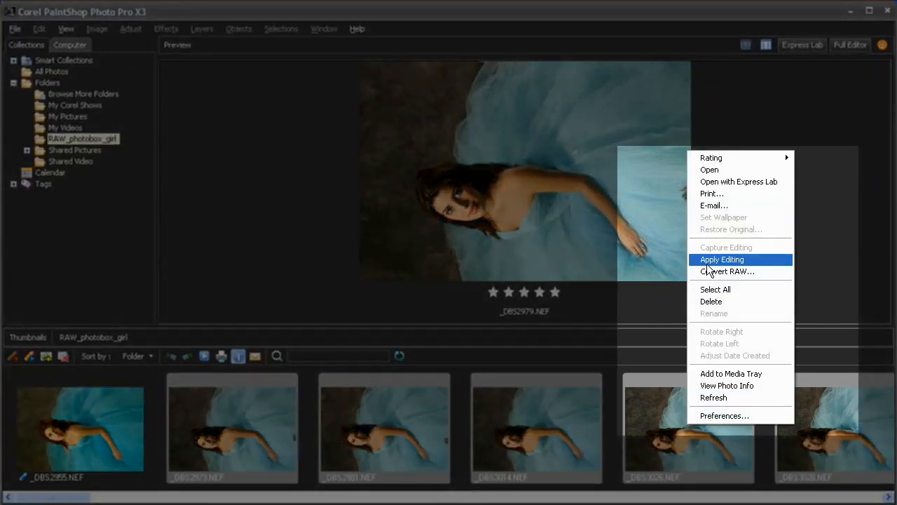
{"action": "left_click", "coordinate": [721, 259]}
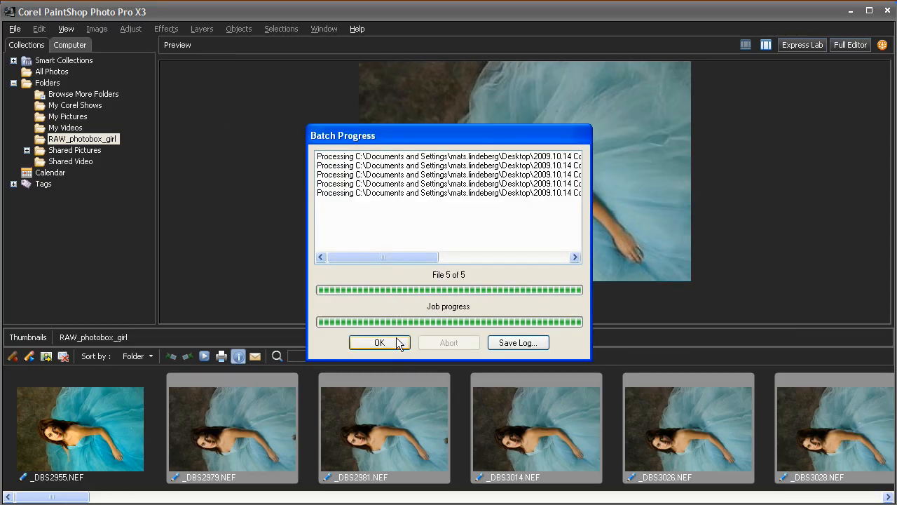
{"action": "left_click", "coordinate": [379, 342]}
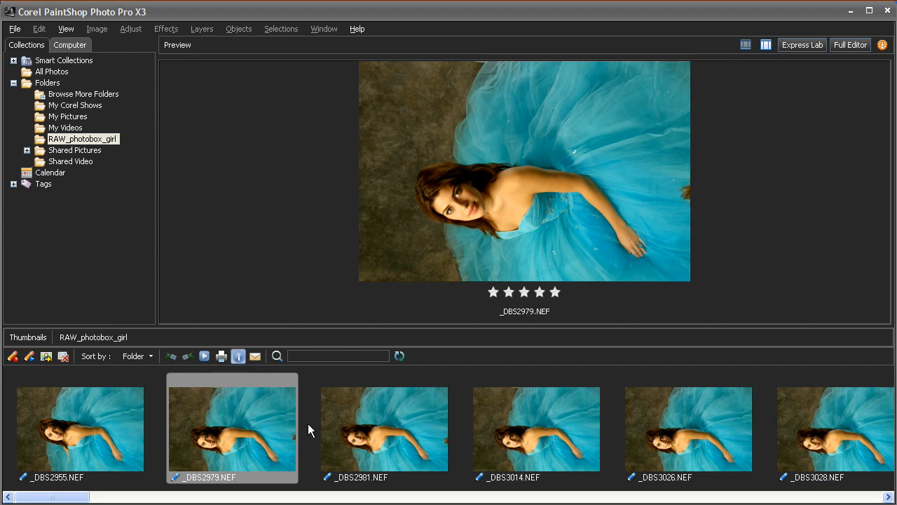